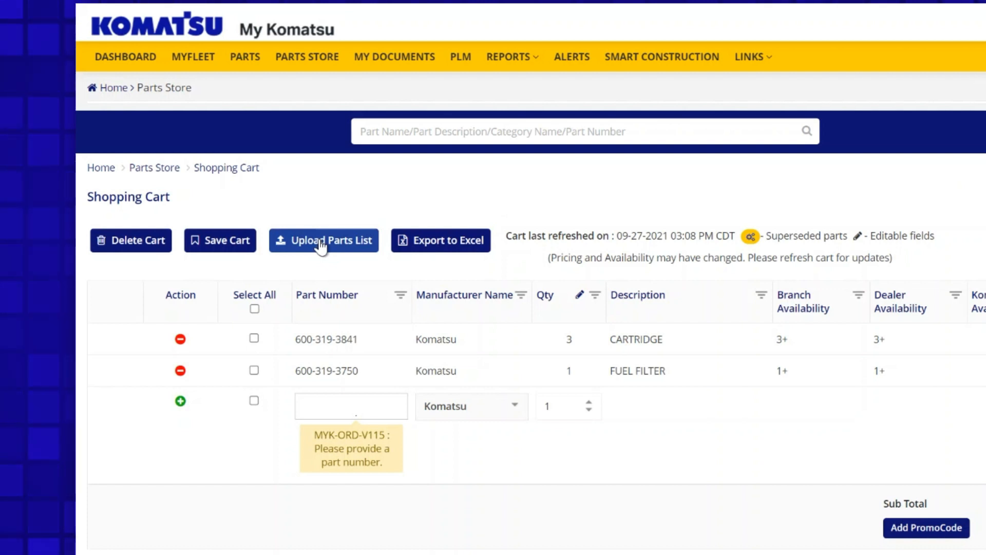
- Open the LINKS menu listing Komatsu Financial, FAQ, Segmented Video User Guide and User's Guide
click(323, 240)
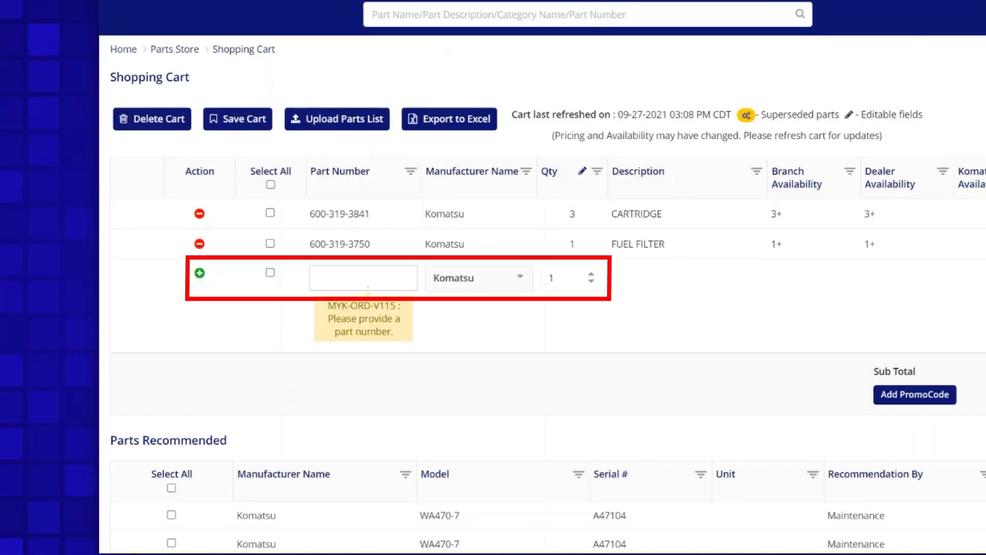
scroll(up, 3)
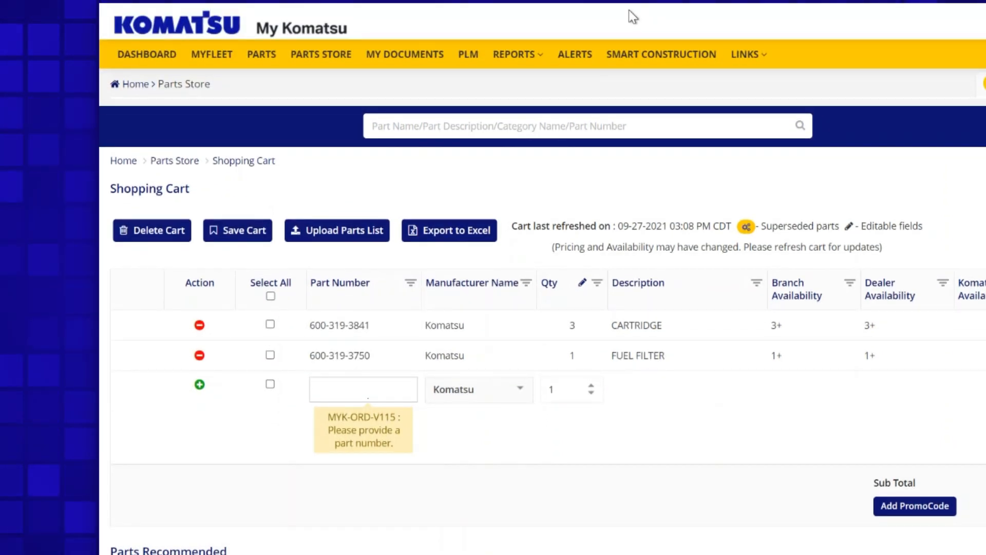
mouse_move(237, 230)
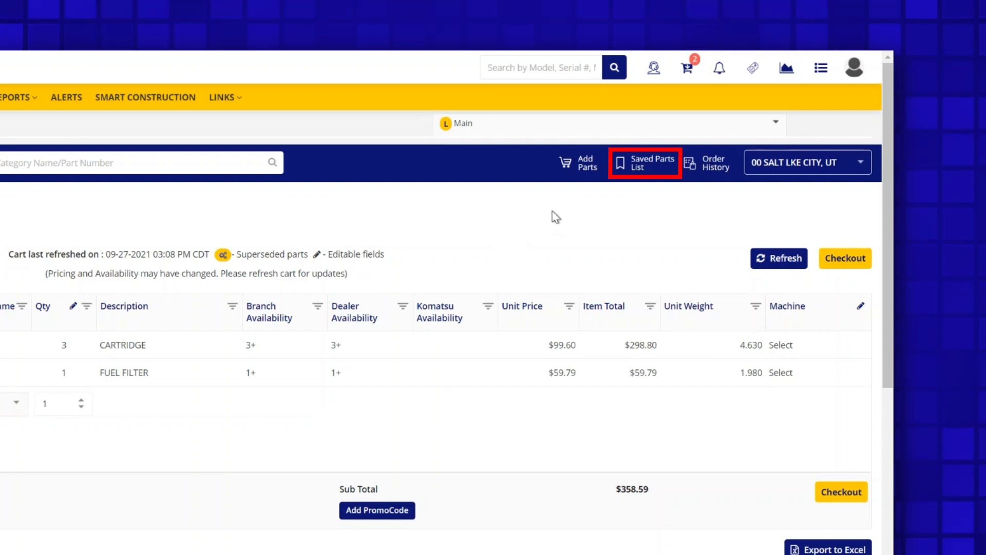
mouse_move(644, 171)
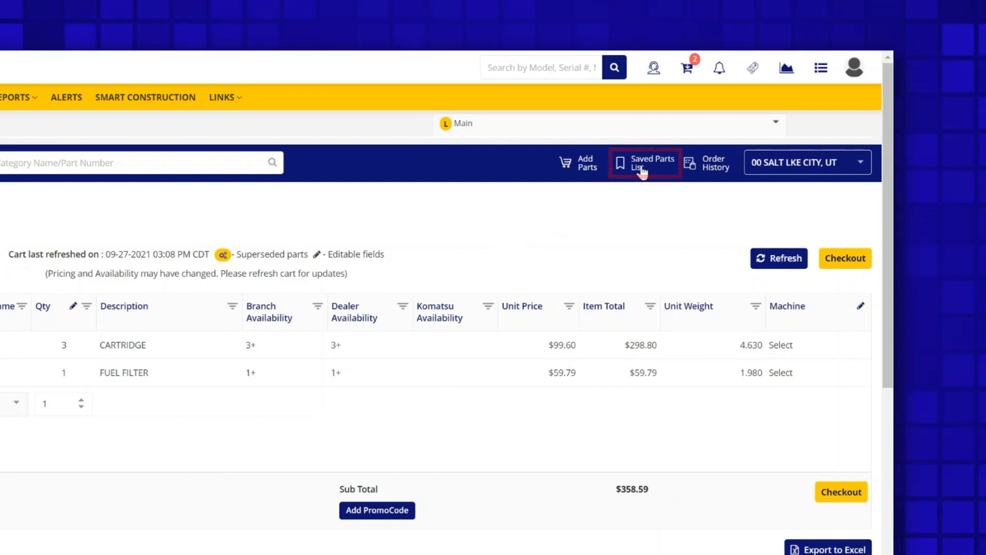
scroll(down, 3)
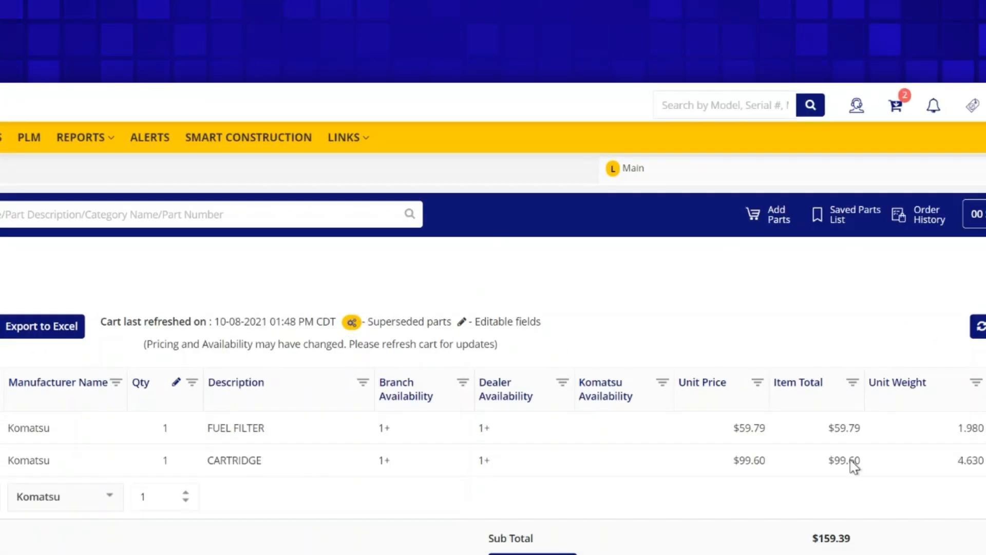
click(345, 137)
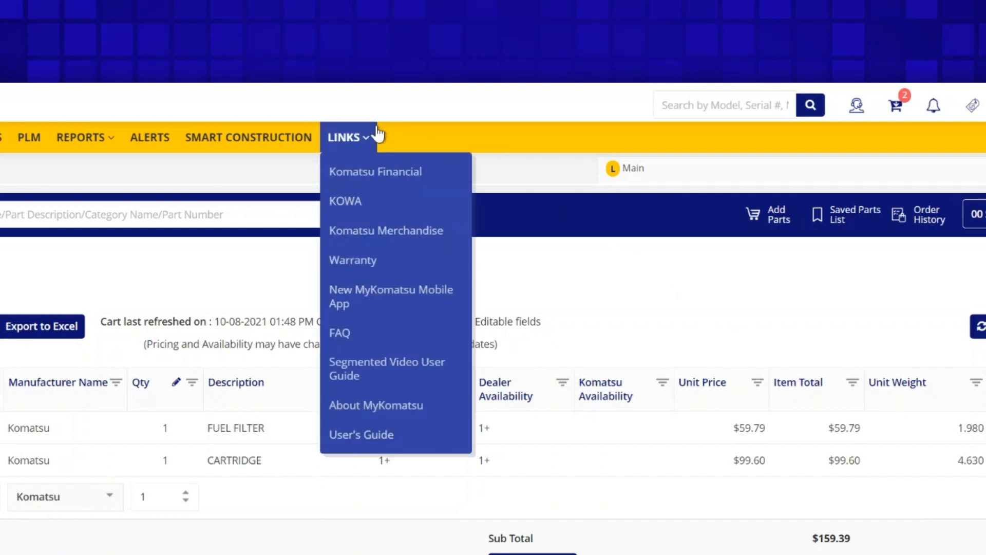
mouse_move(378, 136)
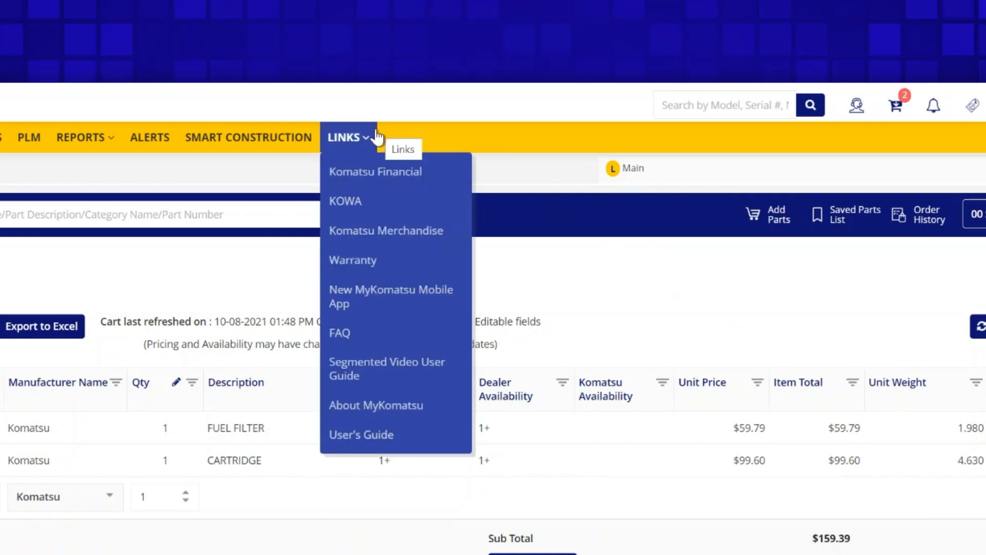
mouse_move(389, 368)
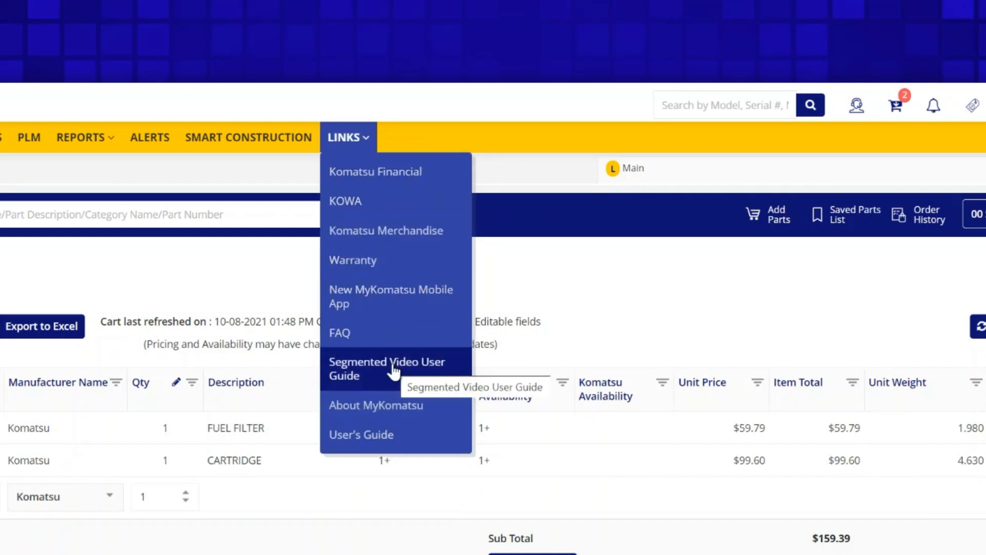